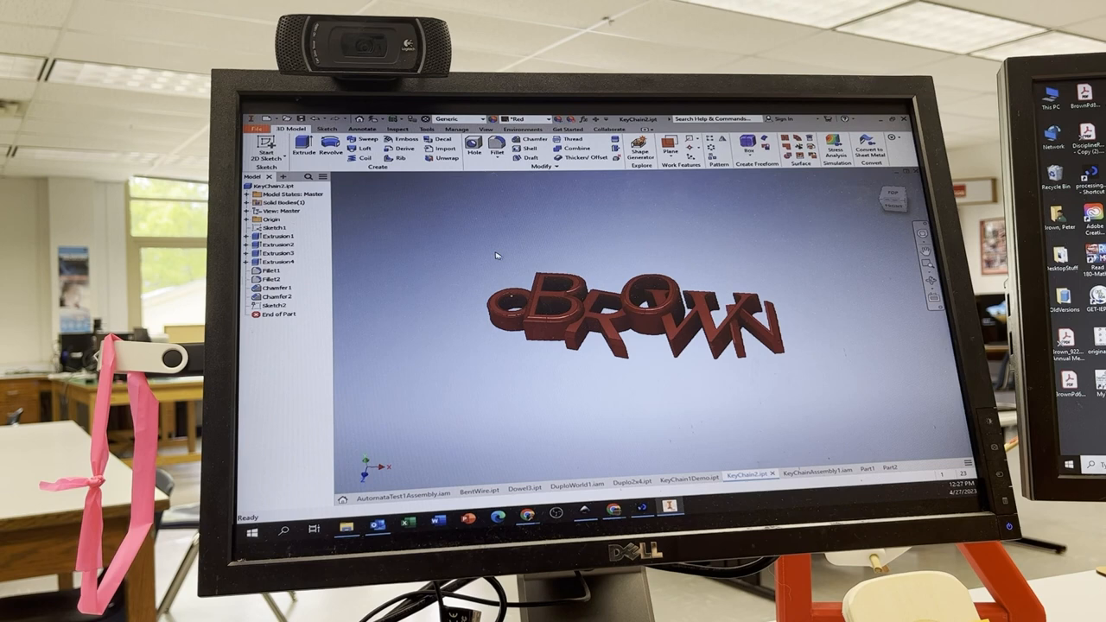
Start a CAD Format export of the BROWN keychain part from the File menu.
click(256, 117)
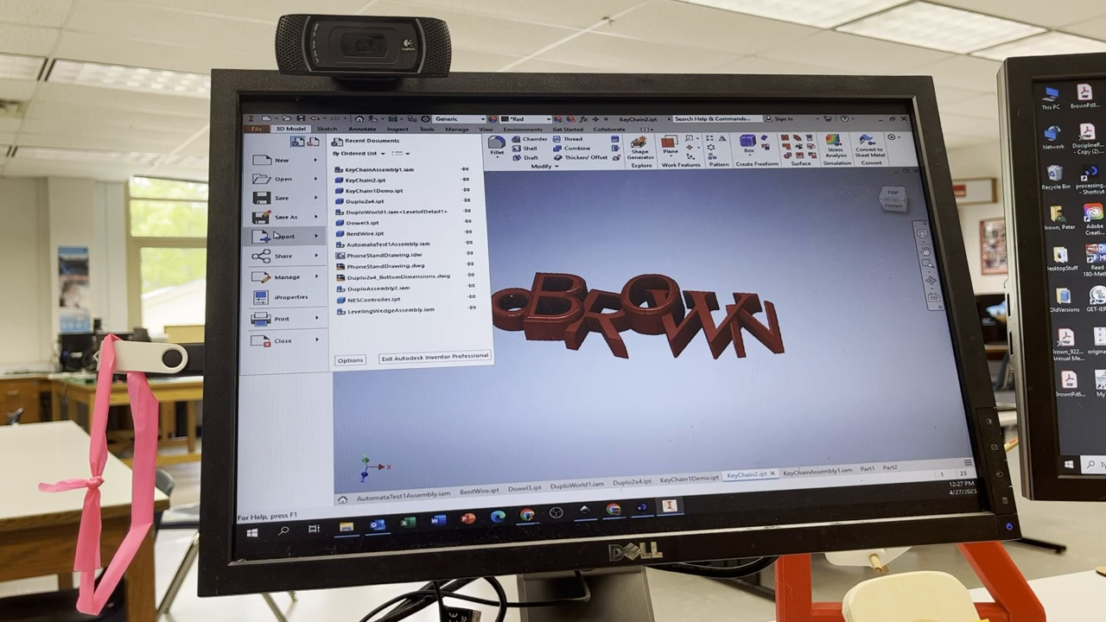
click(284, 235)
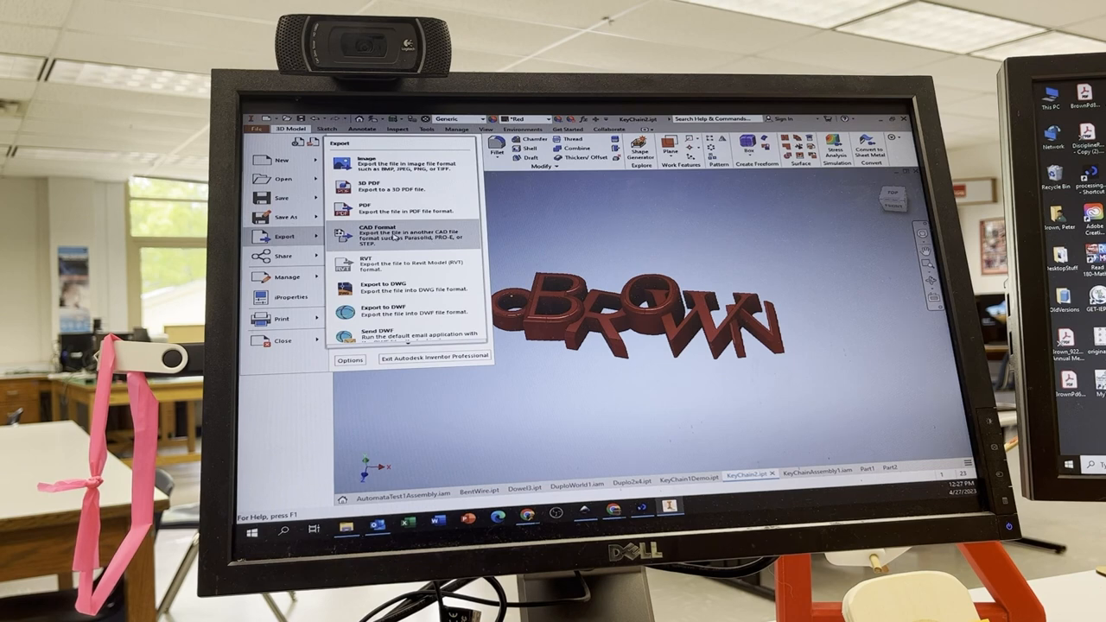
click(380, 238)
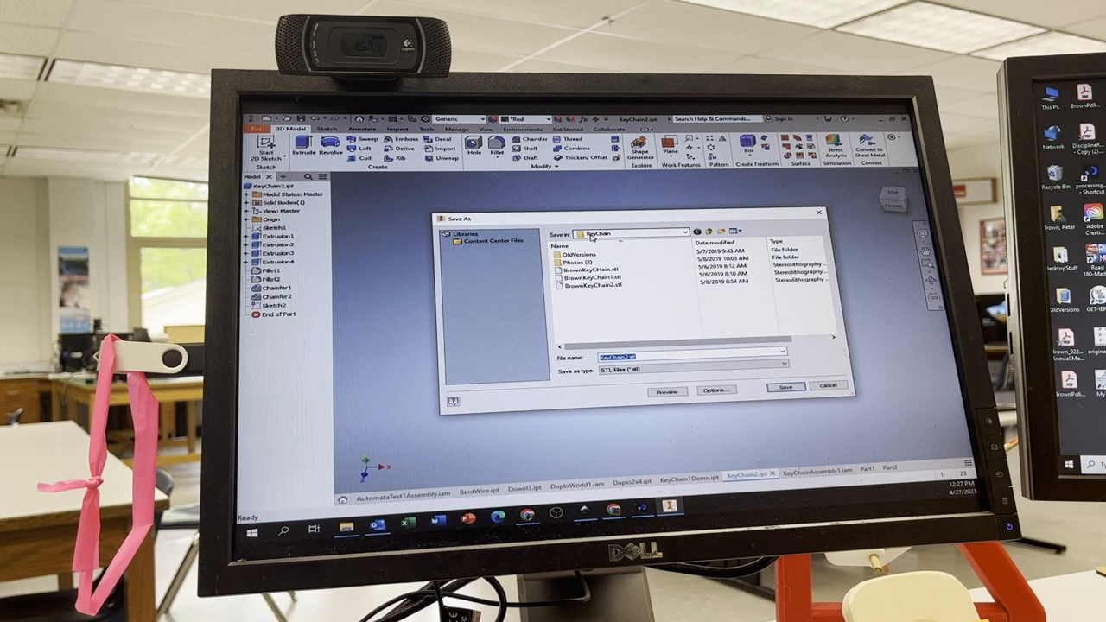
Aim the export at USB Drive (E:) and choose STL as the file type.
click(685, 231)
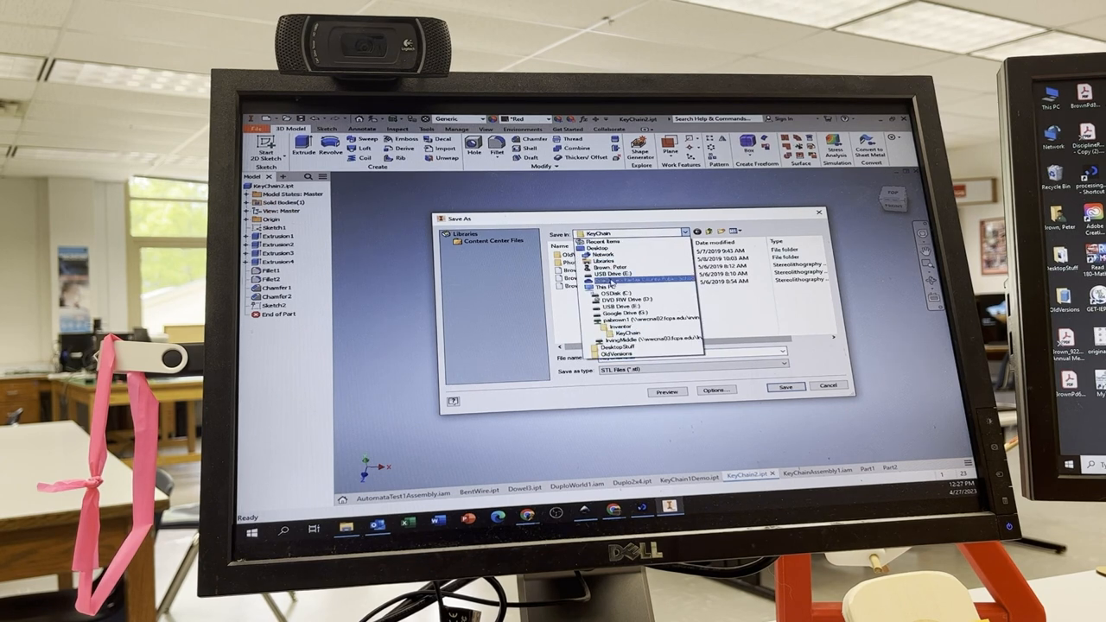
click(602, 300)
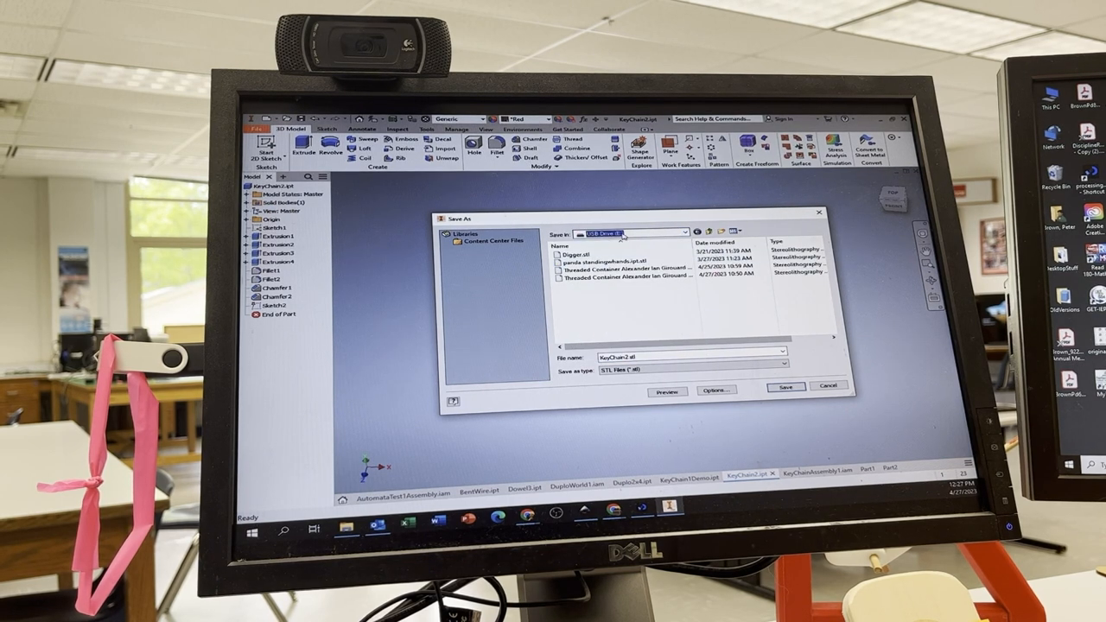
click(781, 370)
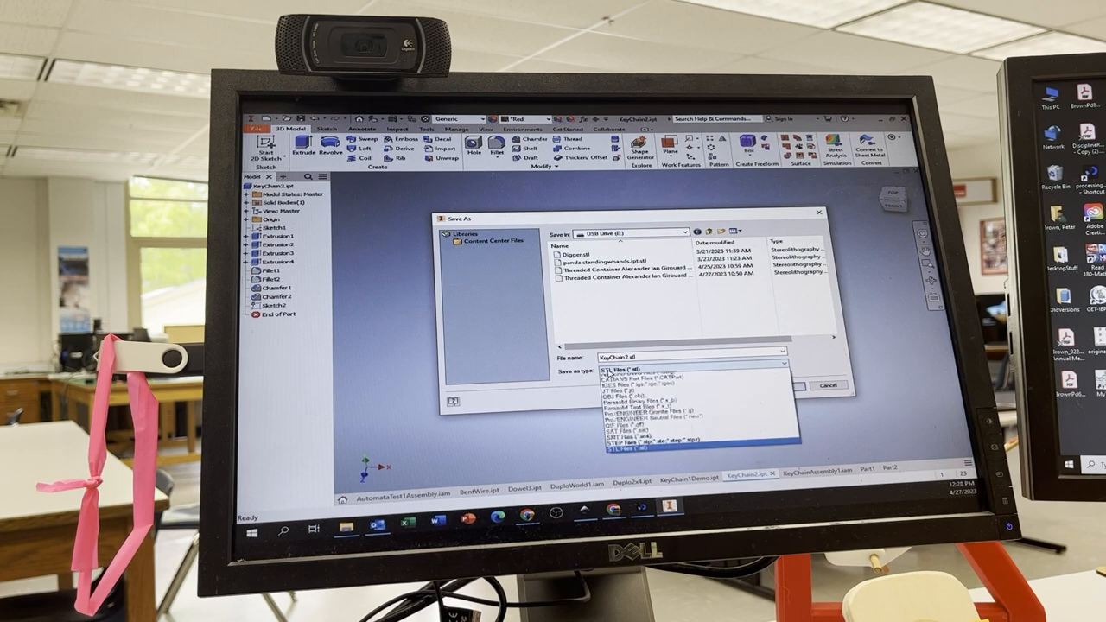
scroll(up, 3)
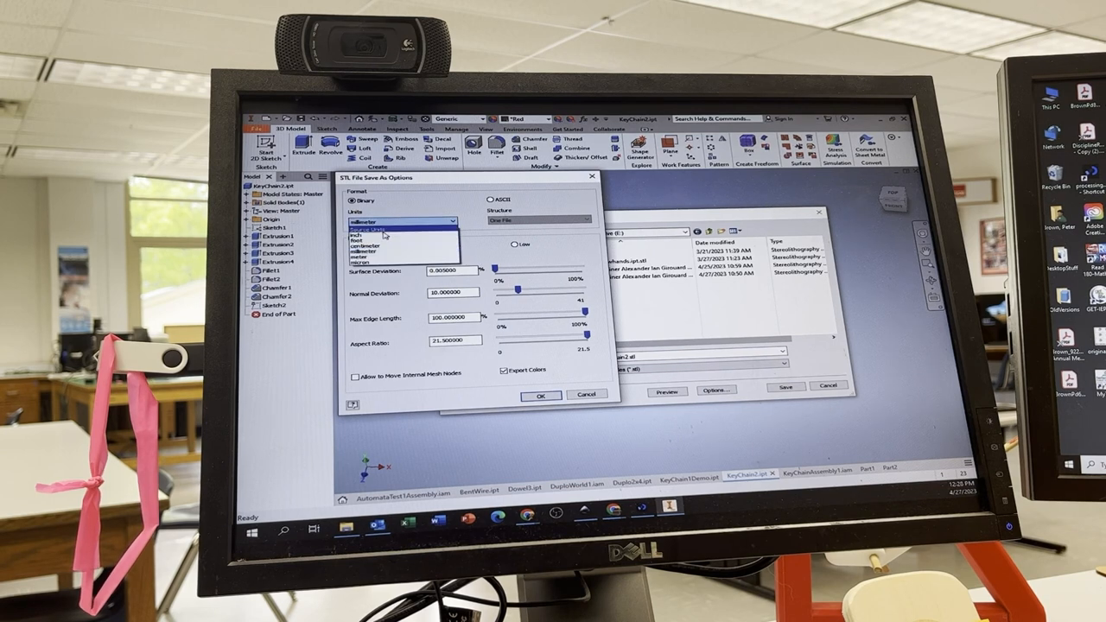
Set the STL units to millimetres and rename the export file.
click(403, 221)
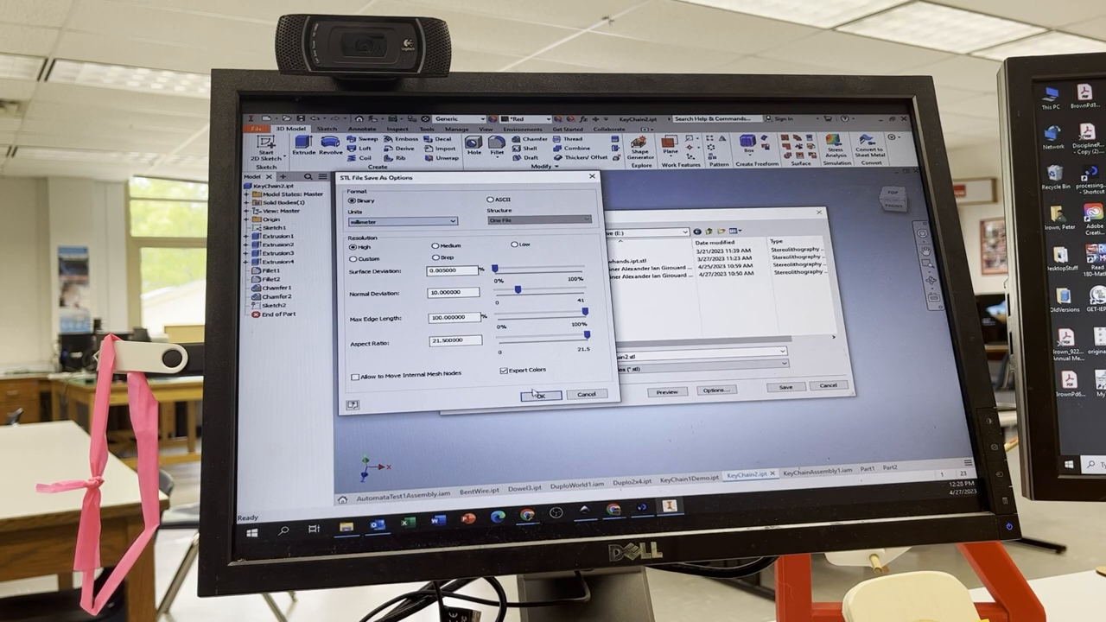
click(543, 394)
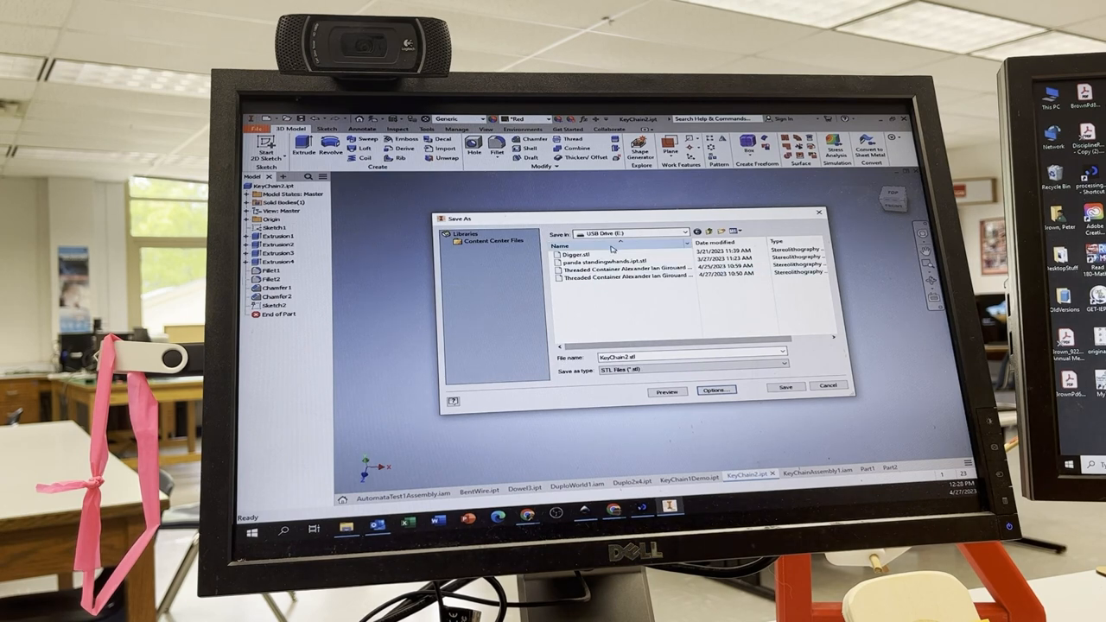
triple_click(689, 356)
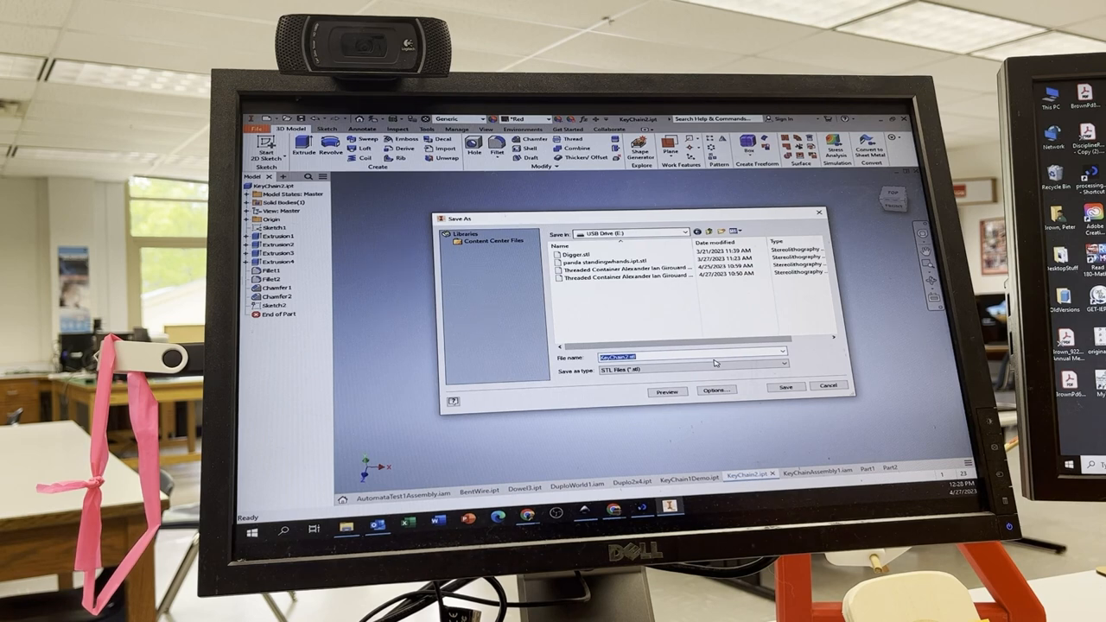
text(Dowel)
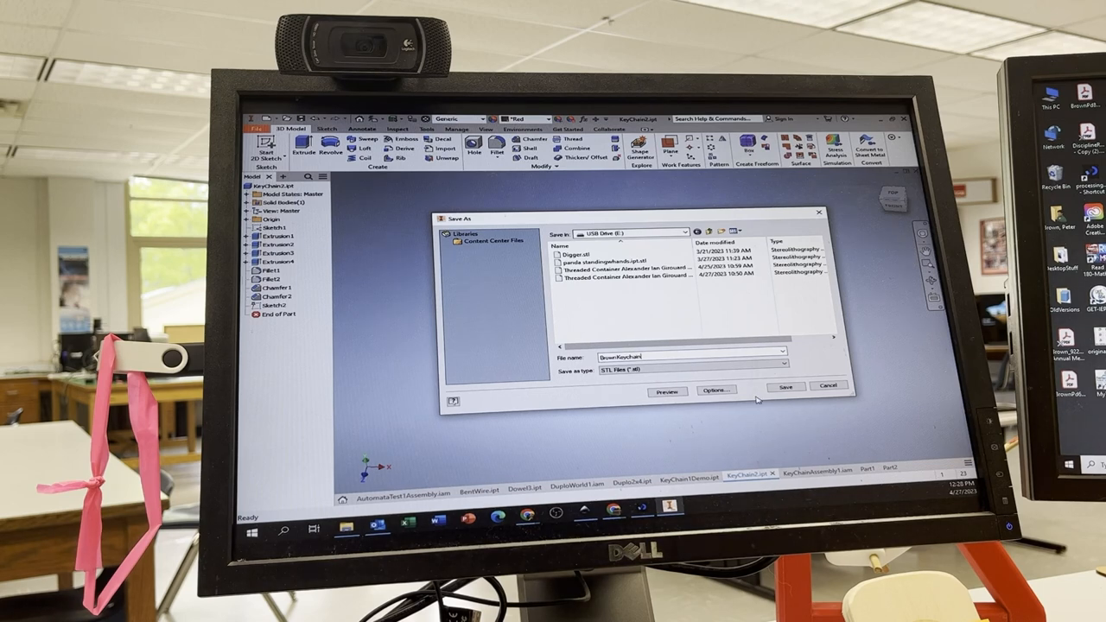
Save the keychain STL to the USB drive and select the new file in File Explorer.
click(784, 387)
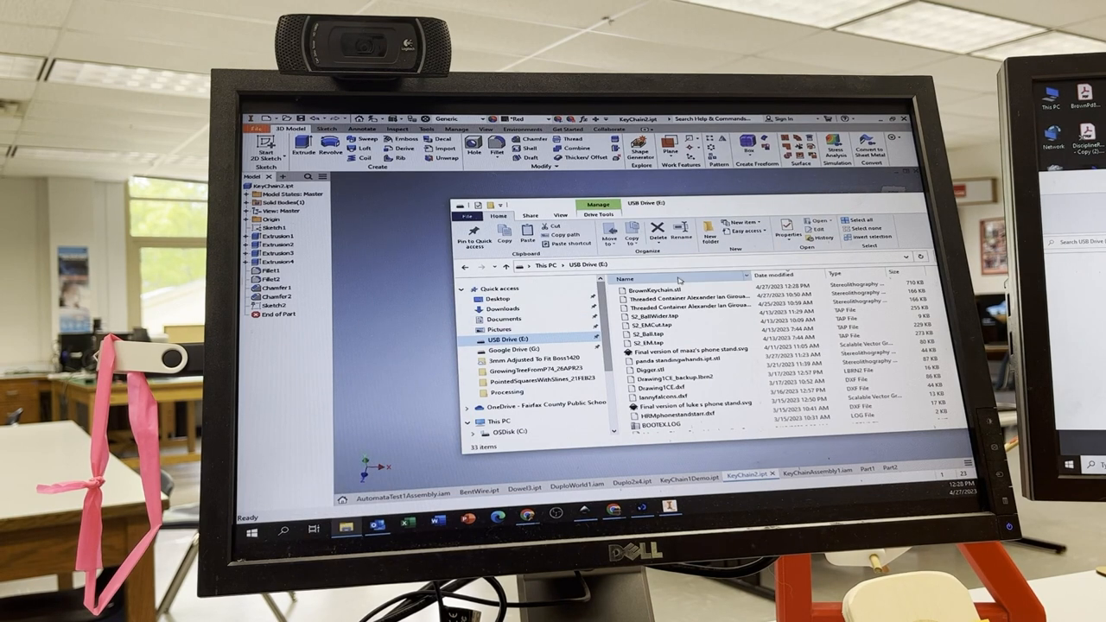
click(659, 283)
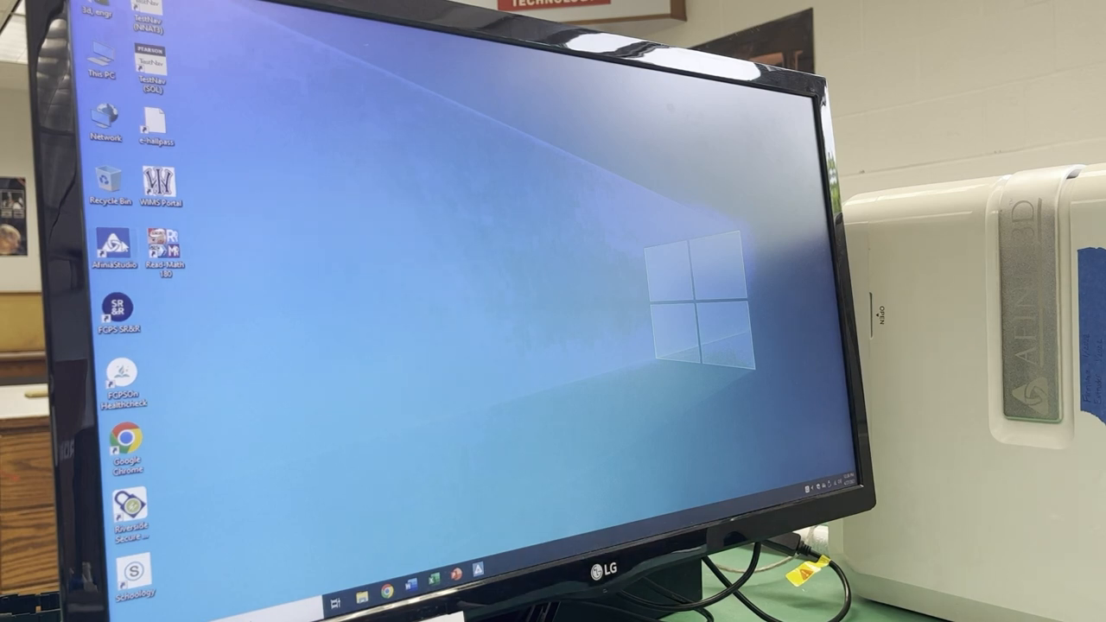
Launch Afinia Studio, enter the Build workspace and select the connected printer.
double_click(112, 245)
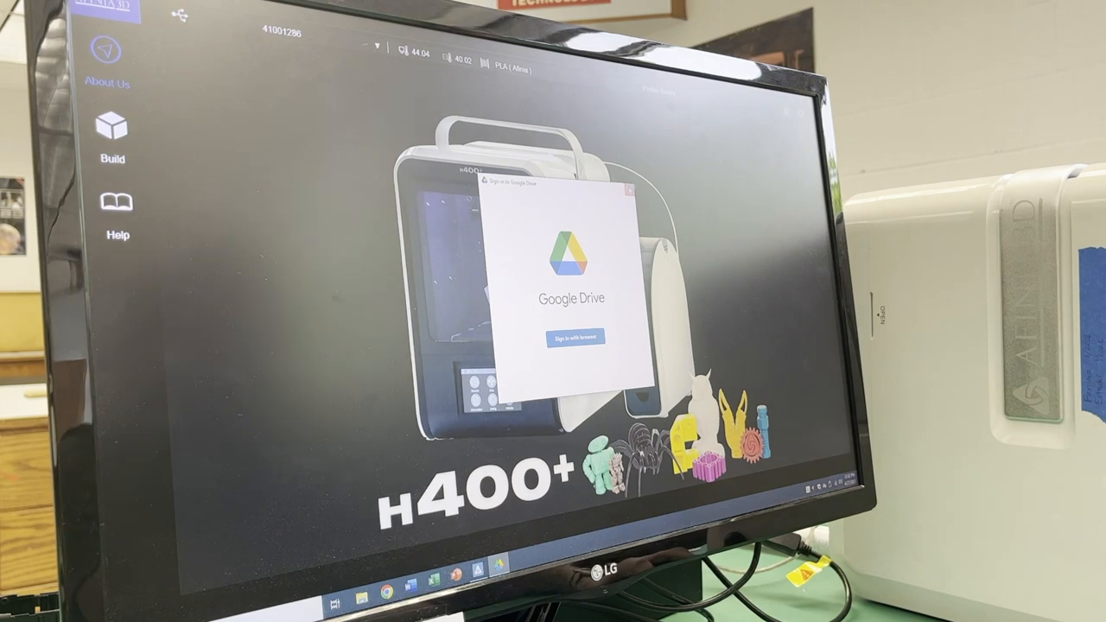
click(112, 128)
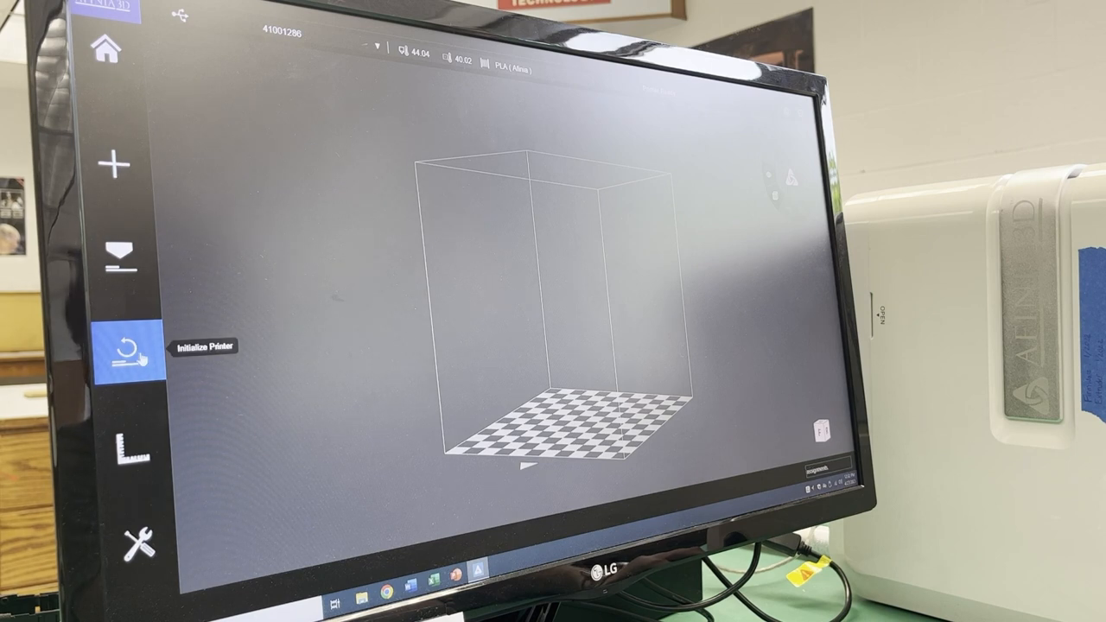
mouse_move(293, 38)
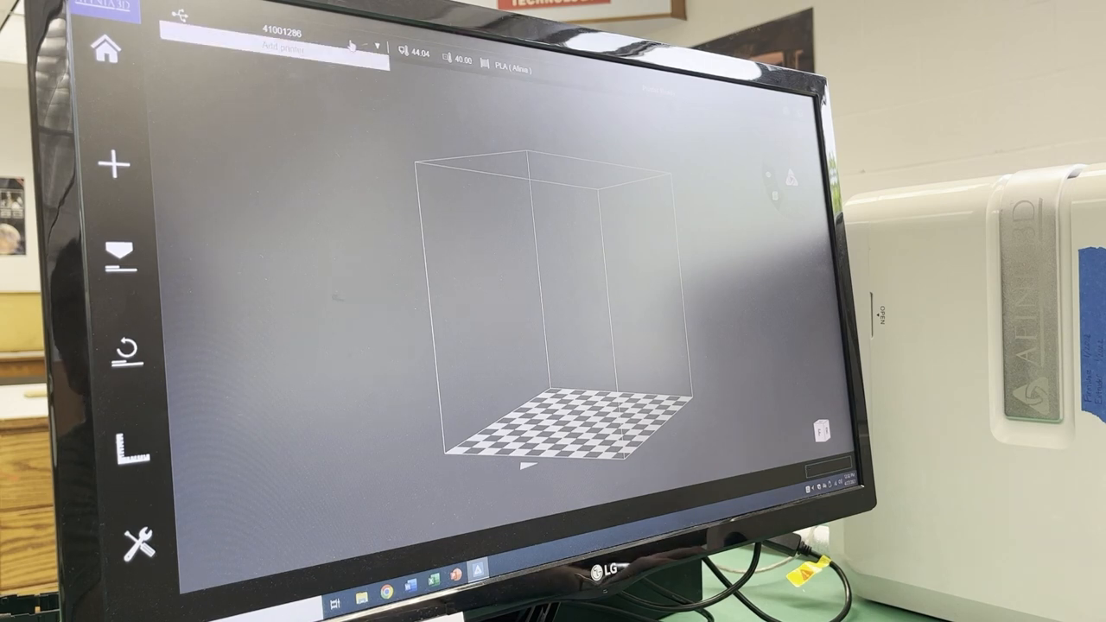
click(123, 259)
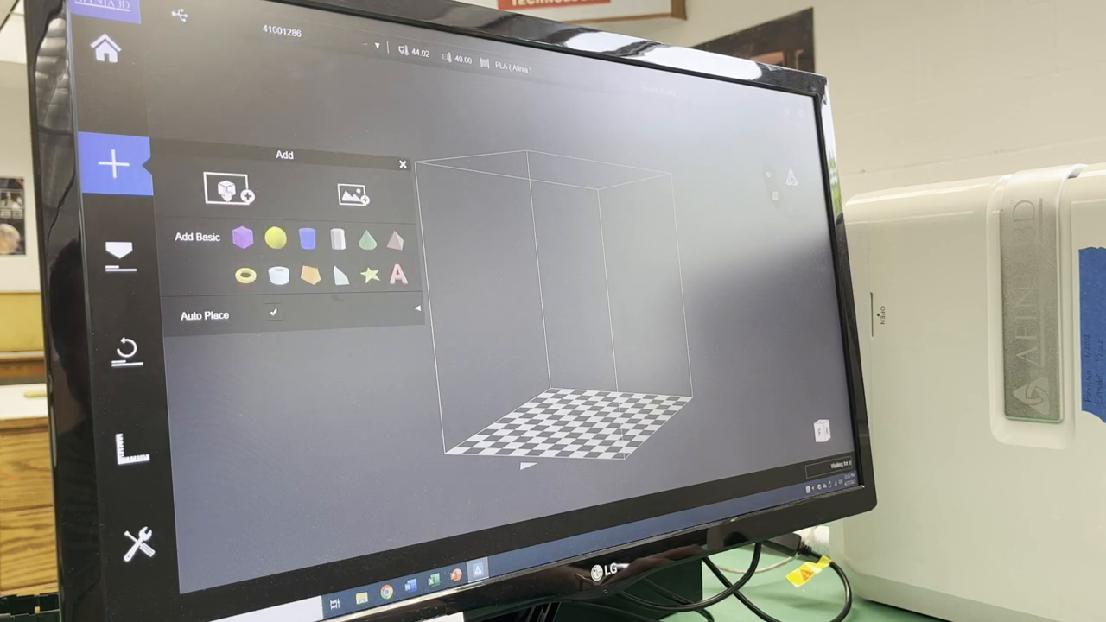
Load BrownKeychain.stl from the USB drive onto the build platform.
click(353, 192)
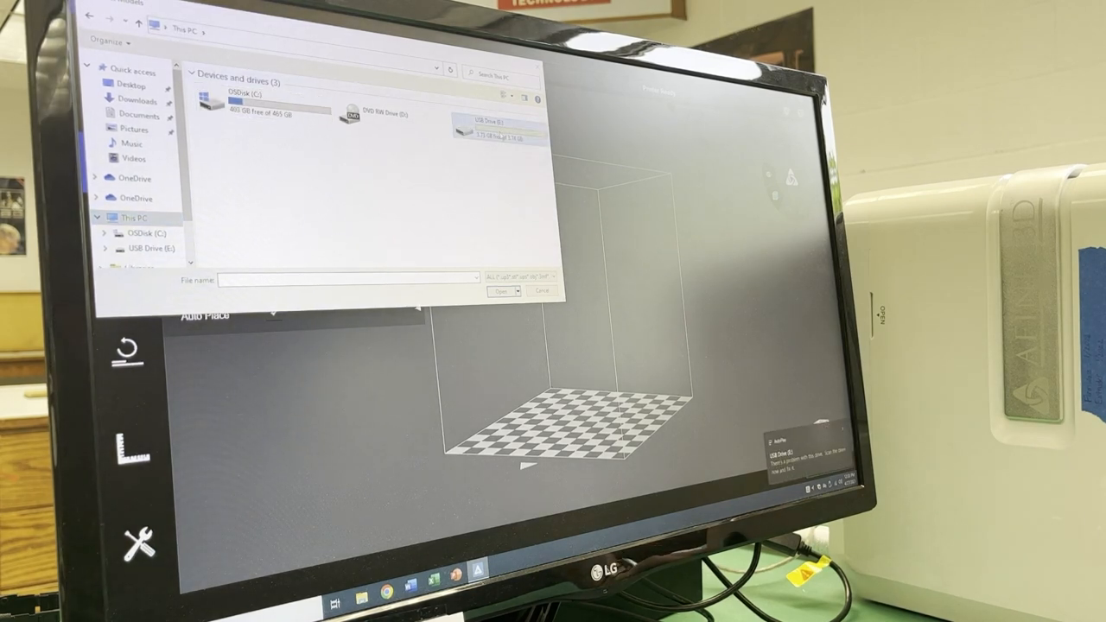
double_click(499, 128)
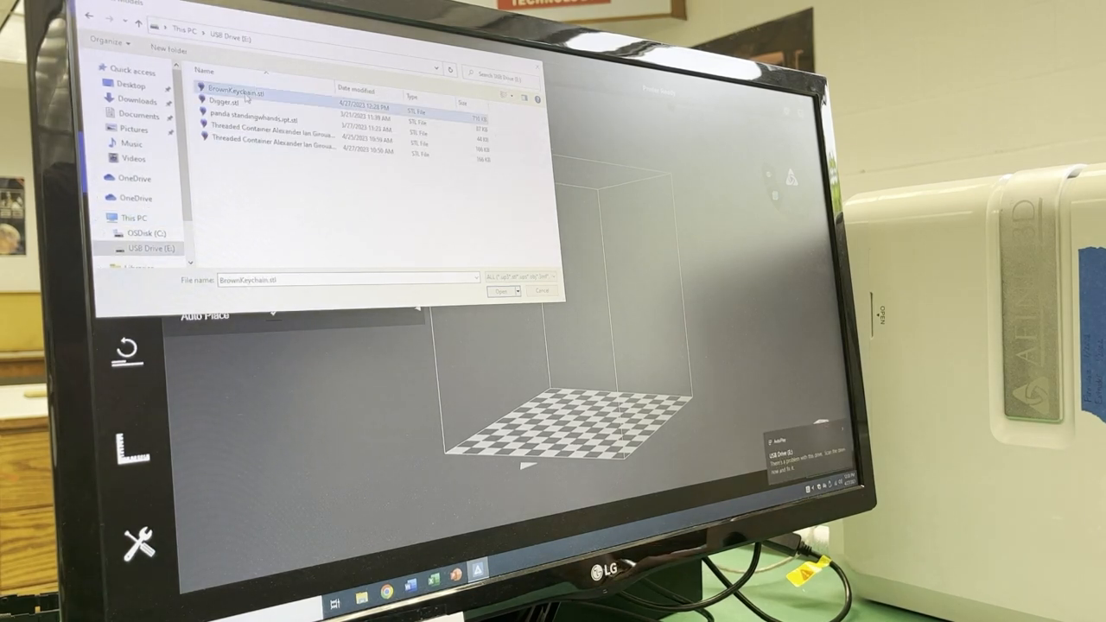
click(501, 291)
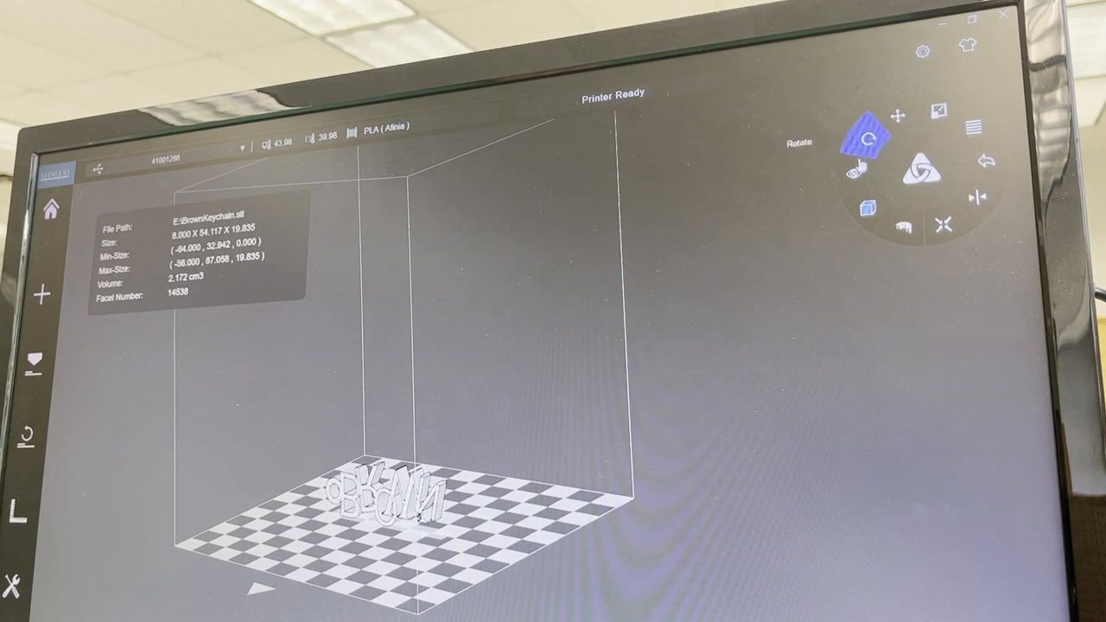
Start the Rotate tool on the upright keychain model.
click(863, 169)
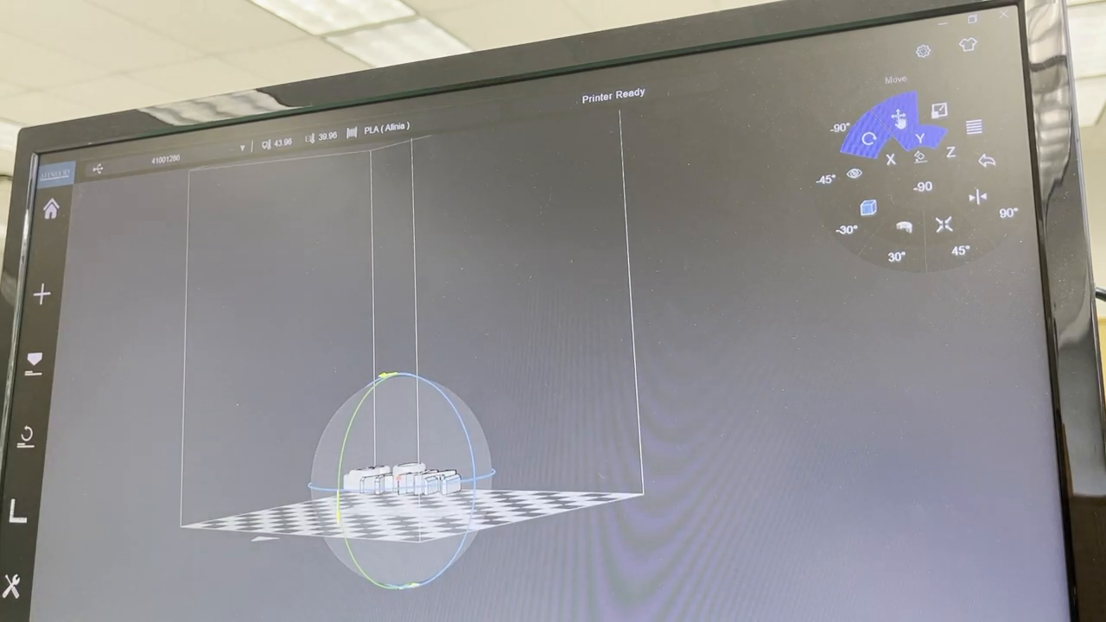
Apply the rotation so the keychain lies flat on the platform.
click(895, 118)
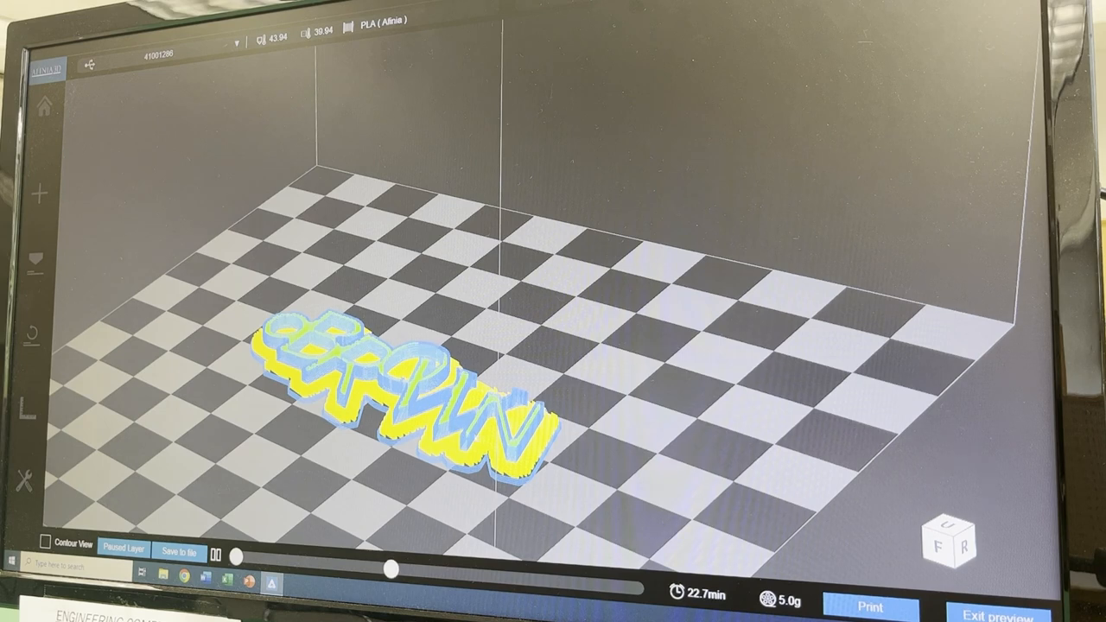
Drag the layer slider to inspect the sliced keychain layers (22.7 min, 5.0 g estimate).
drag(389, 569, 463, 573)
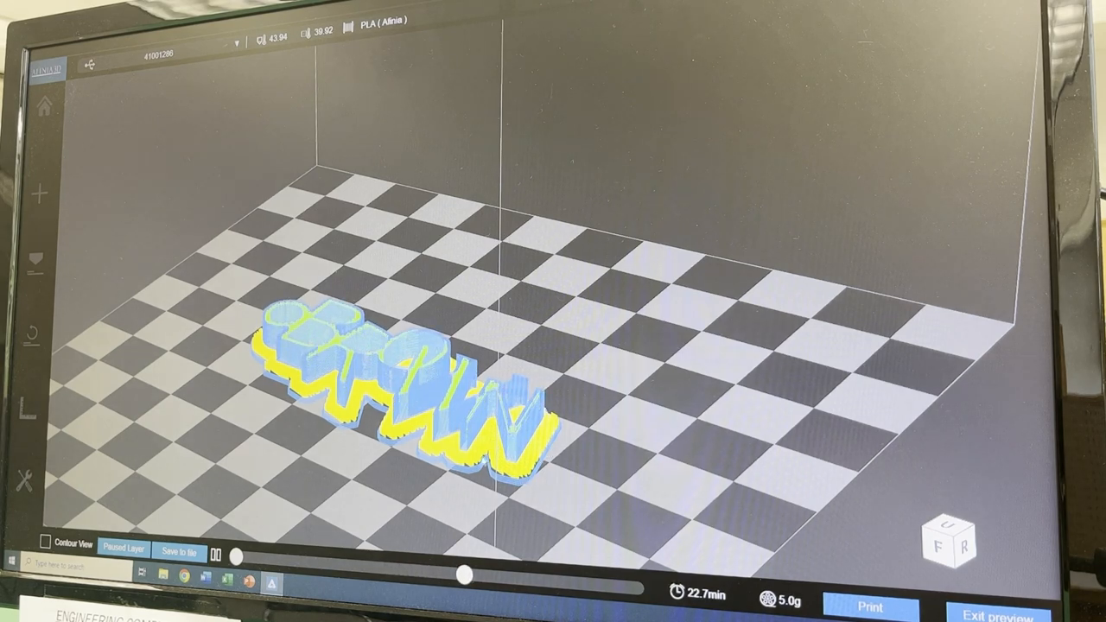
drag(463, 575, 562, 582)
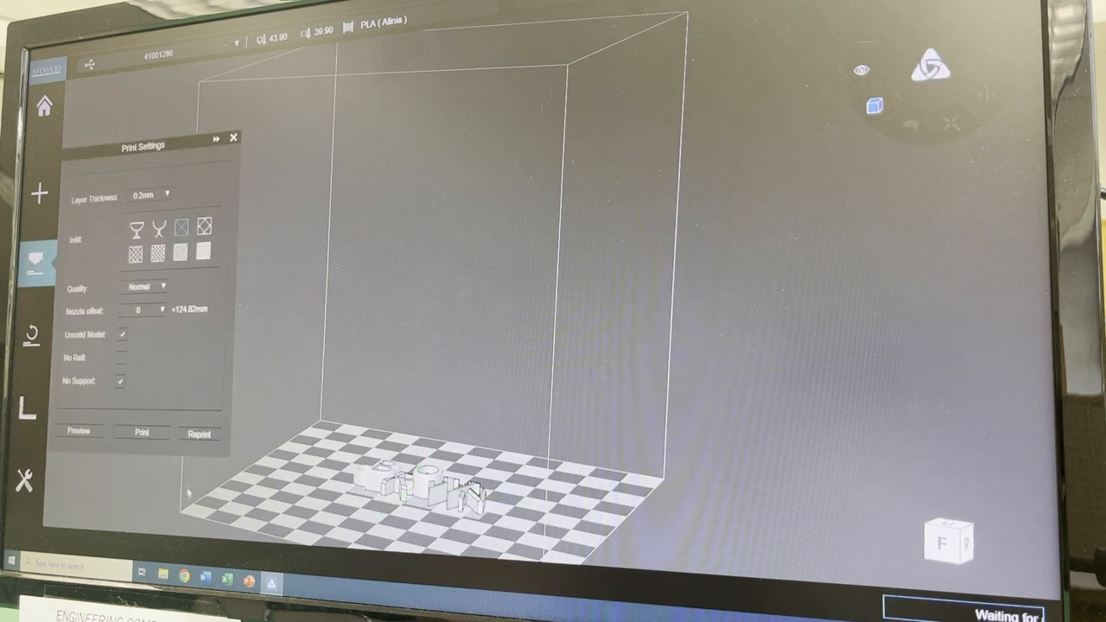
Set the repeat count and confirm to send the keychain job to the printer.
click(142, 432)
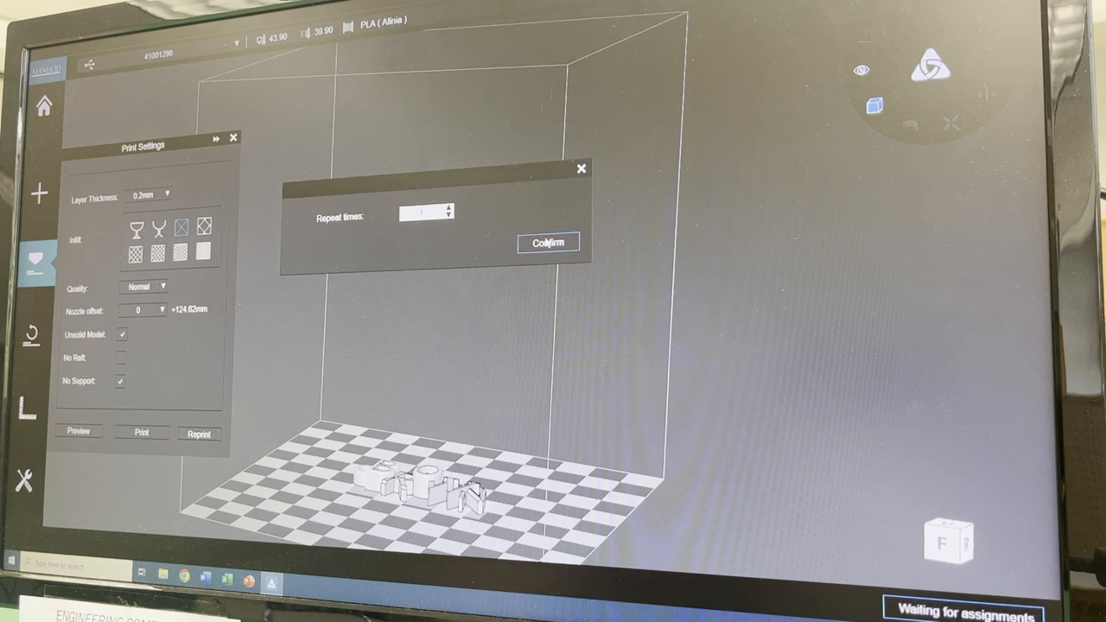
click(547, 242)
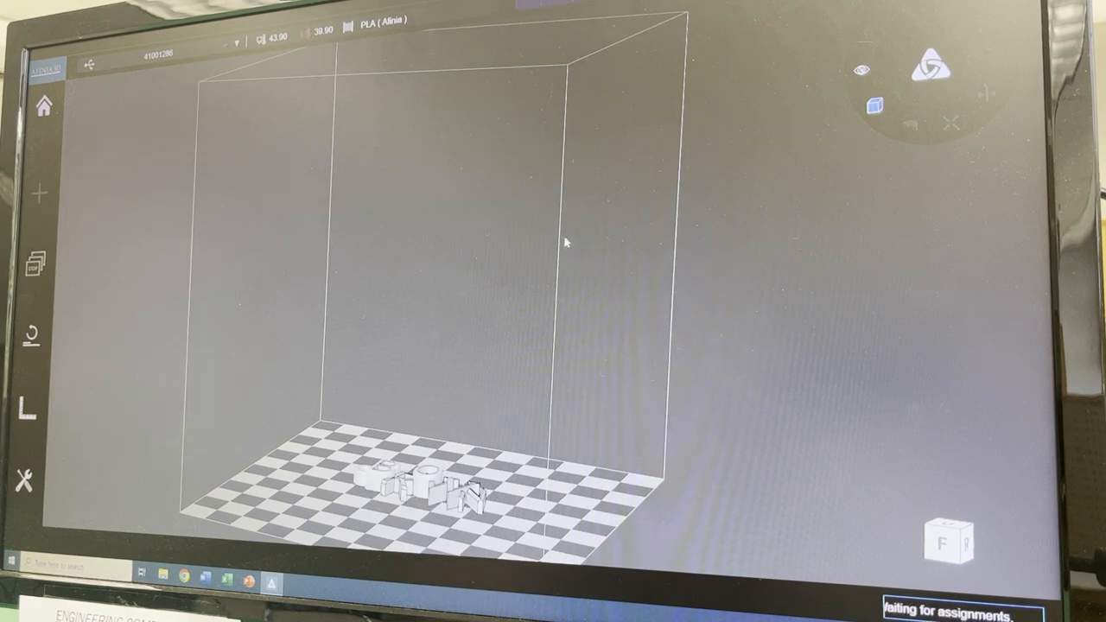